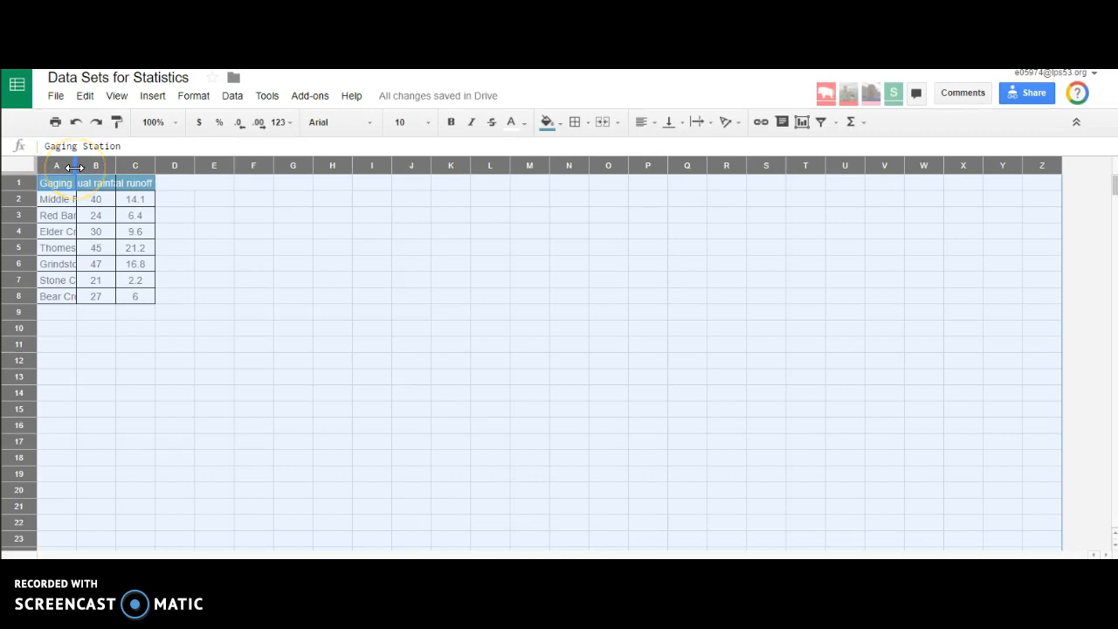
mouse_move(503, 150)
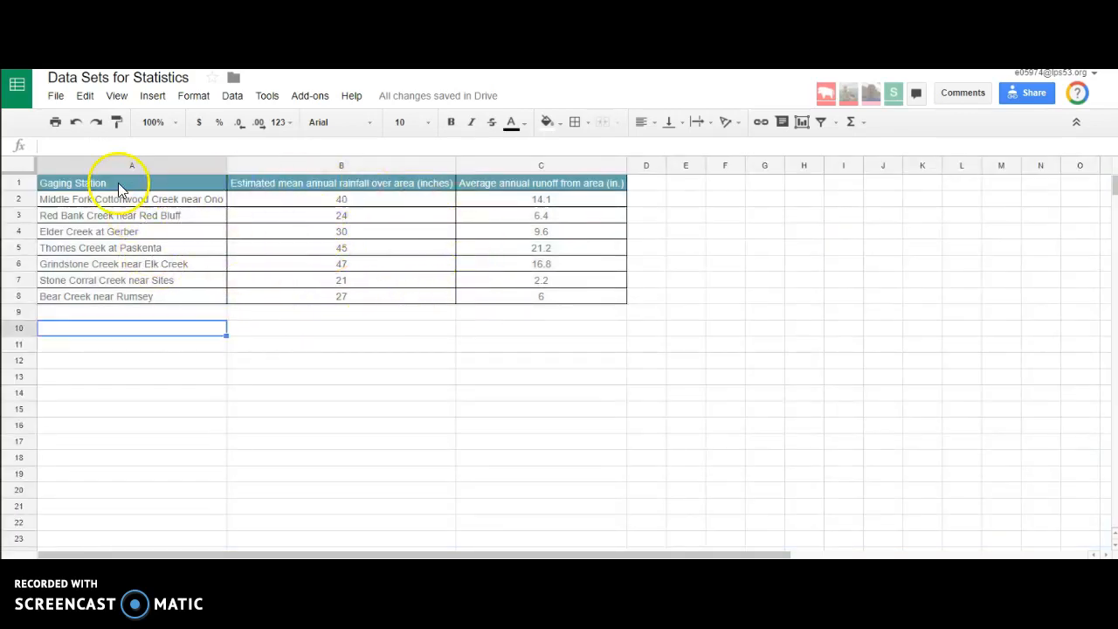
mouse_move(436, 294)
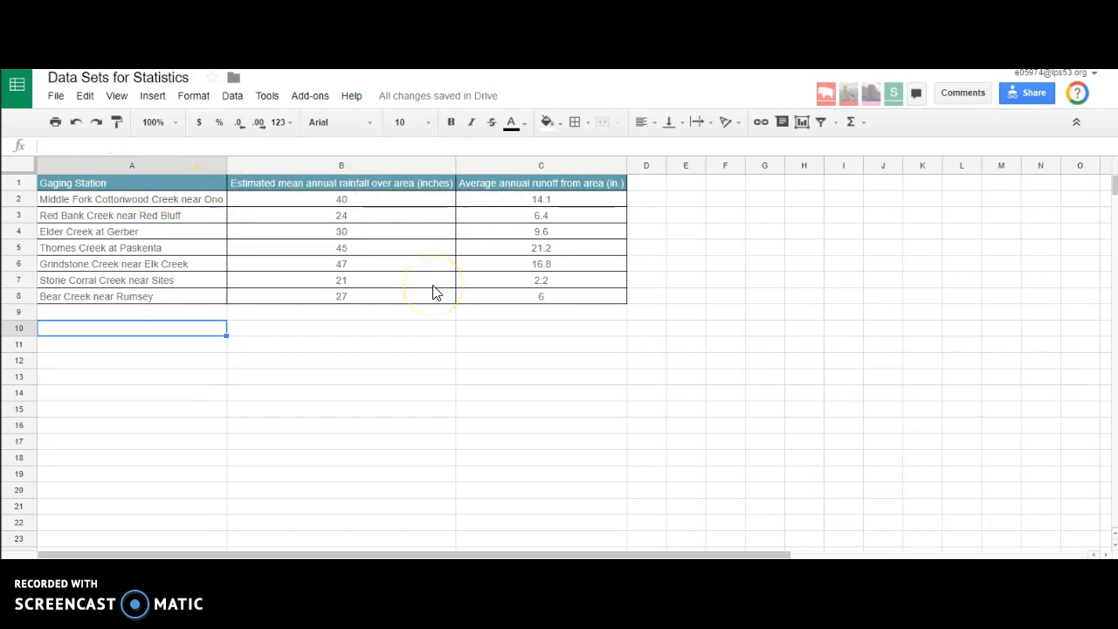
mouse_move(402, 325)
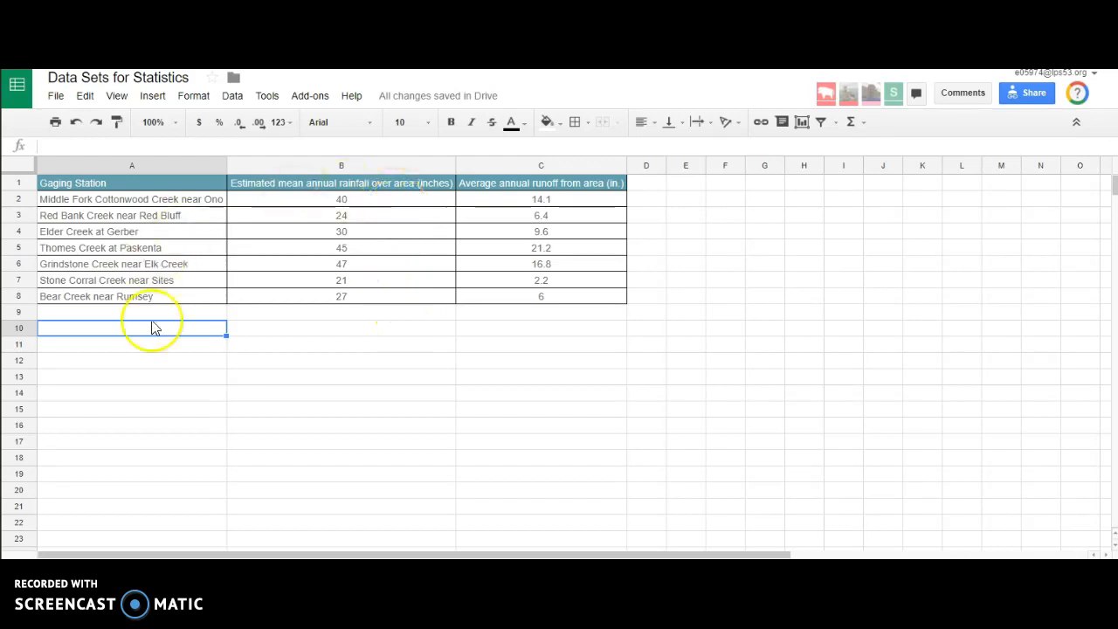
mouse_move(433, 336)
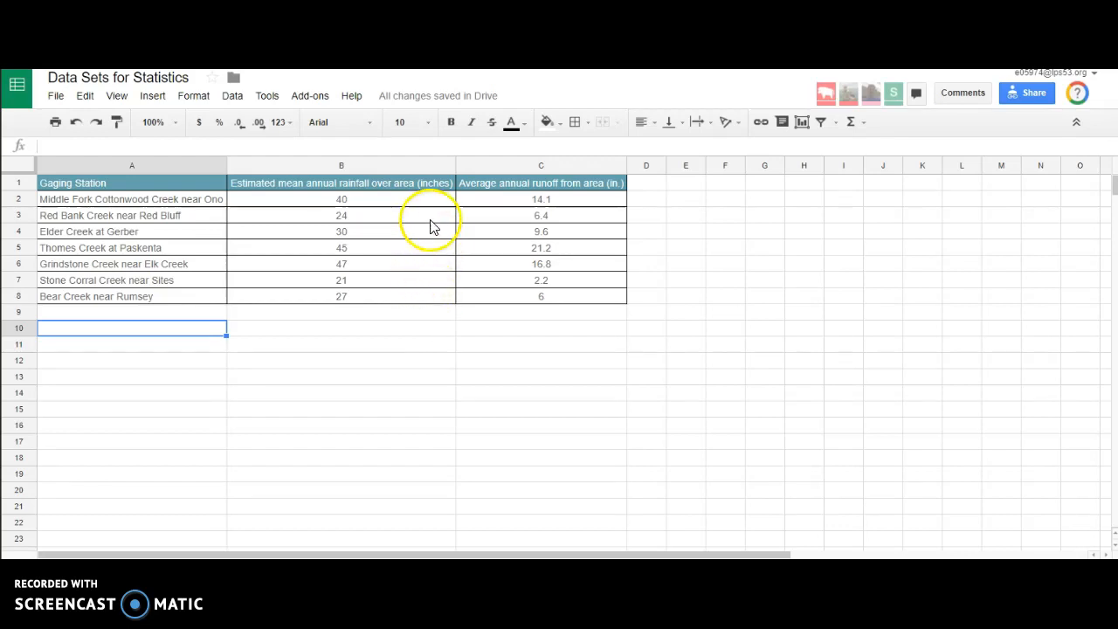
mouse_move(393, 190)
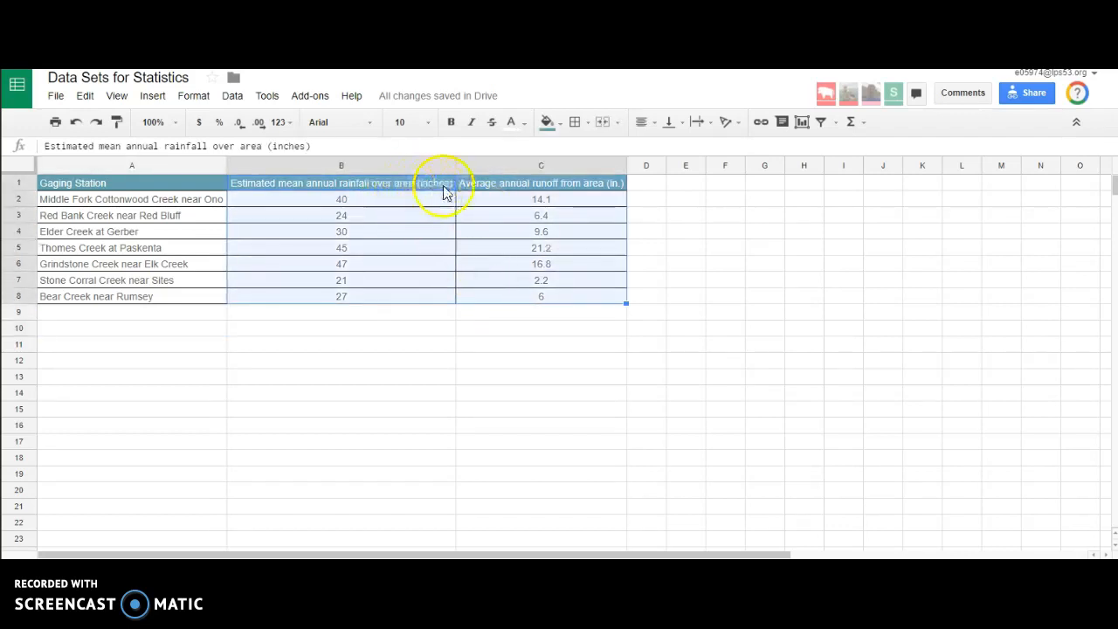
mouse_move(433, 206)
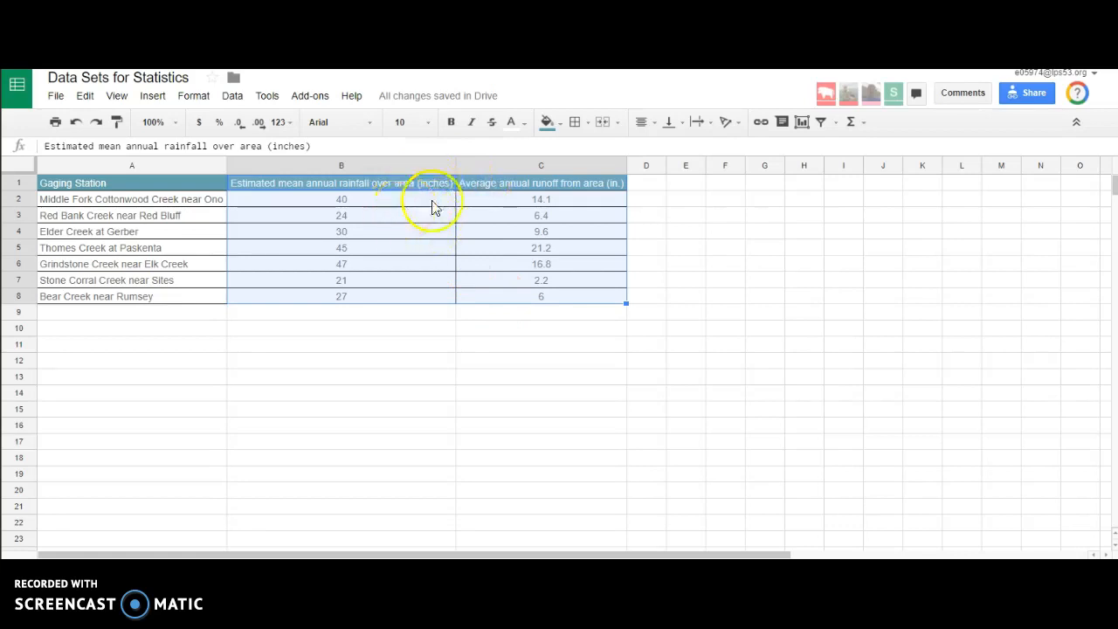
mouse_move(465, 280)
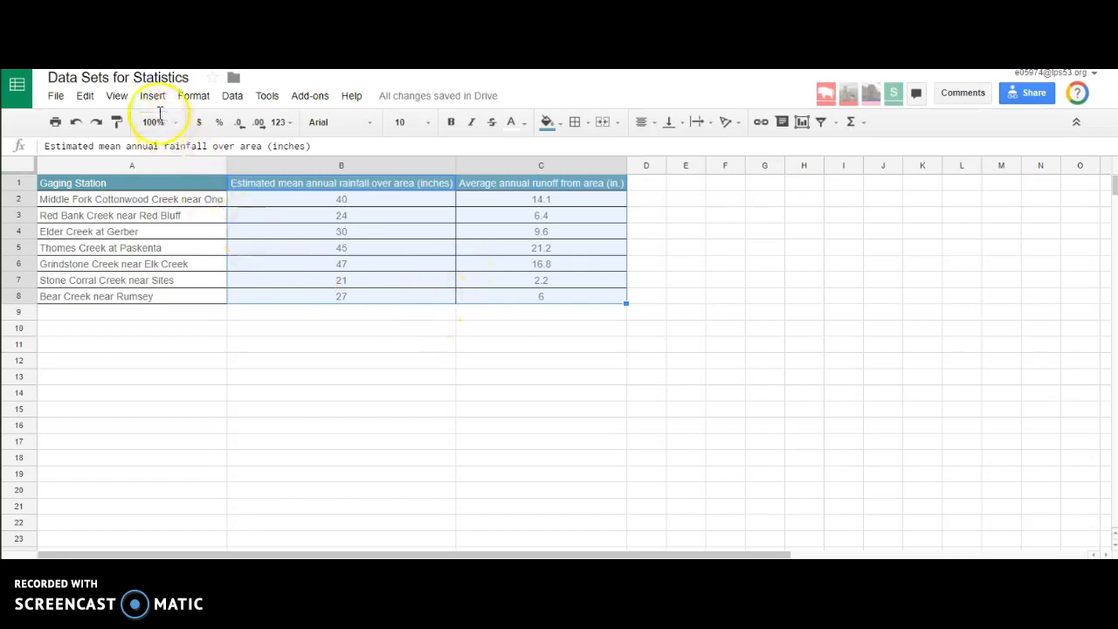
Insert a chart from the selected rainfall and runoff data via Insert > Chart.
click(150, 94)
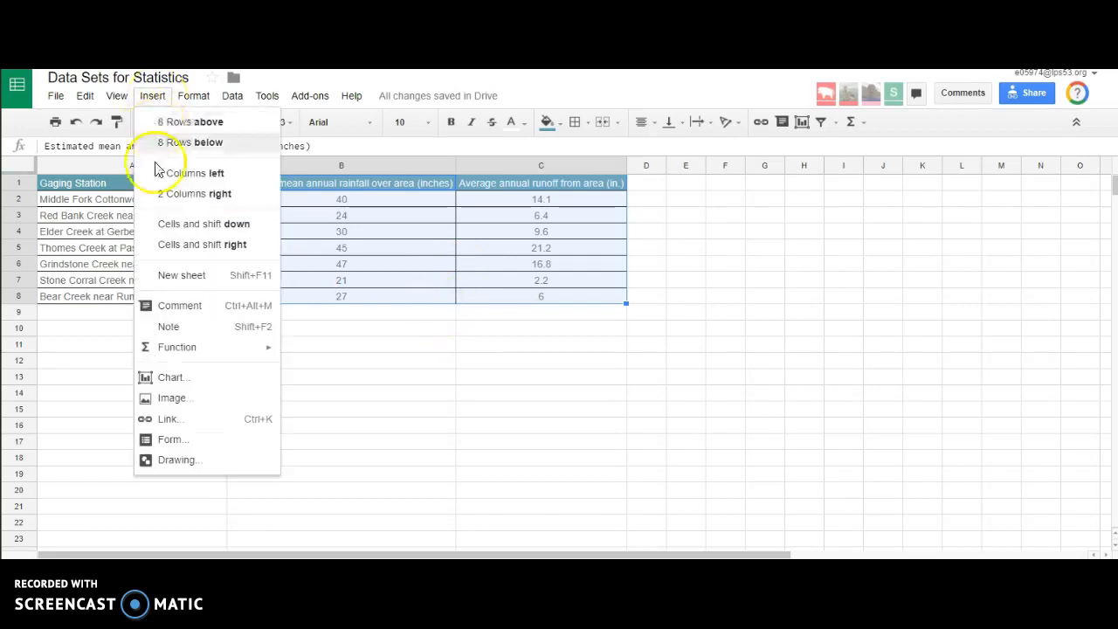
mouse_move(185, 381)
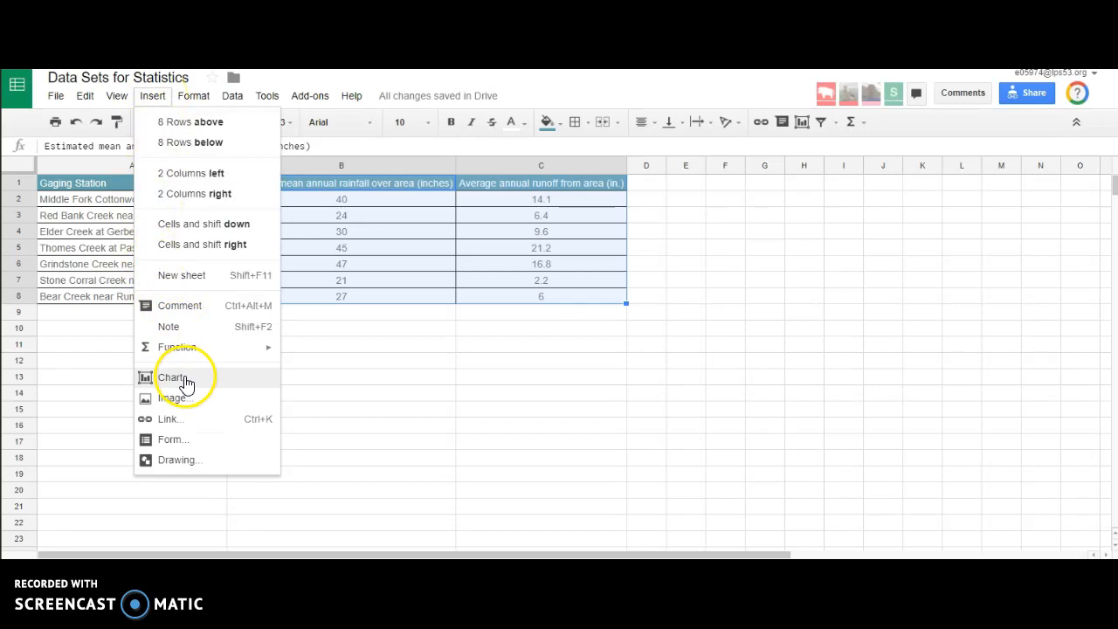
click(174, 377)
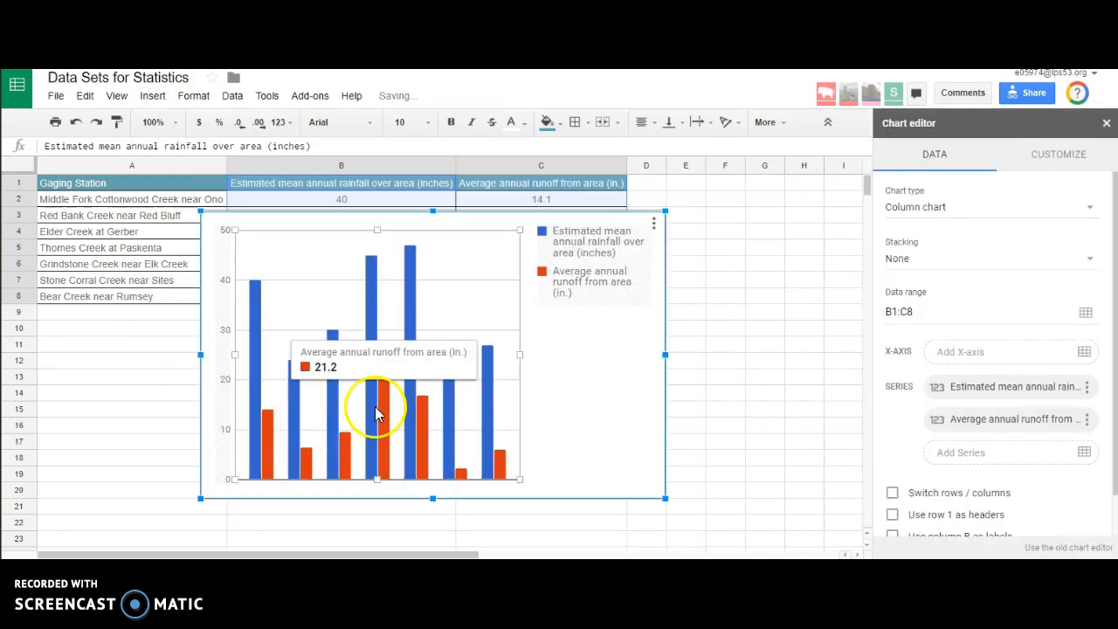
mouse_move(405, 377)
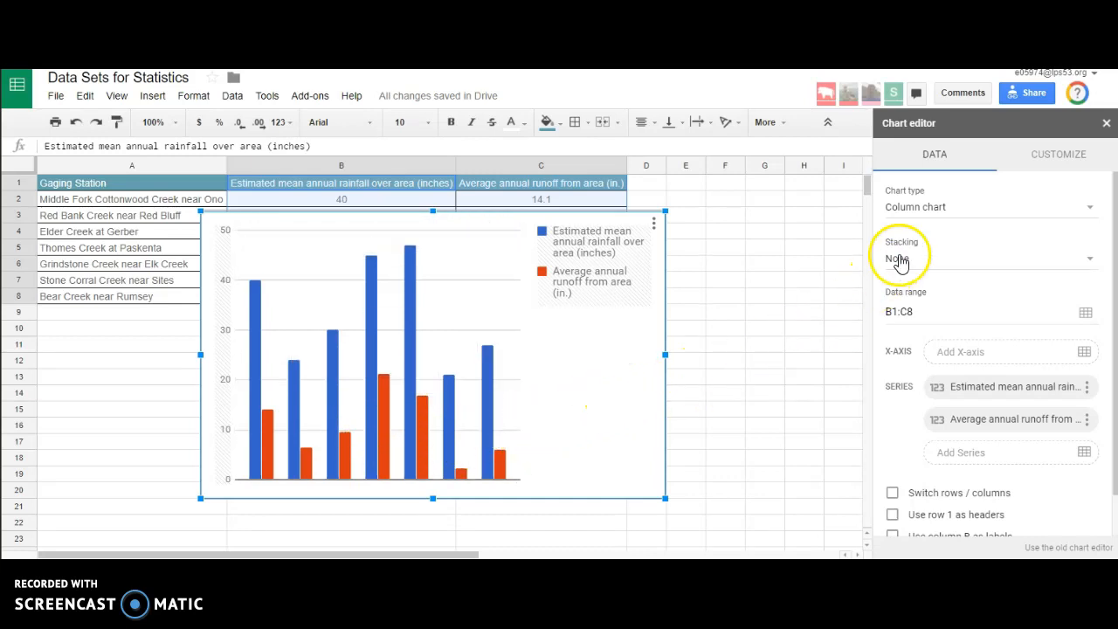
Change the chart type to a scatter chart of runoff against rainfall.
click(987, 206)
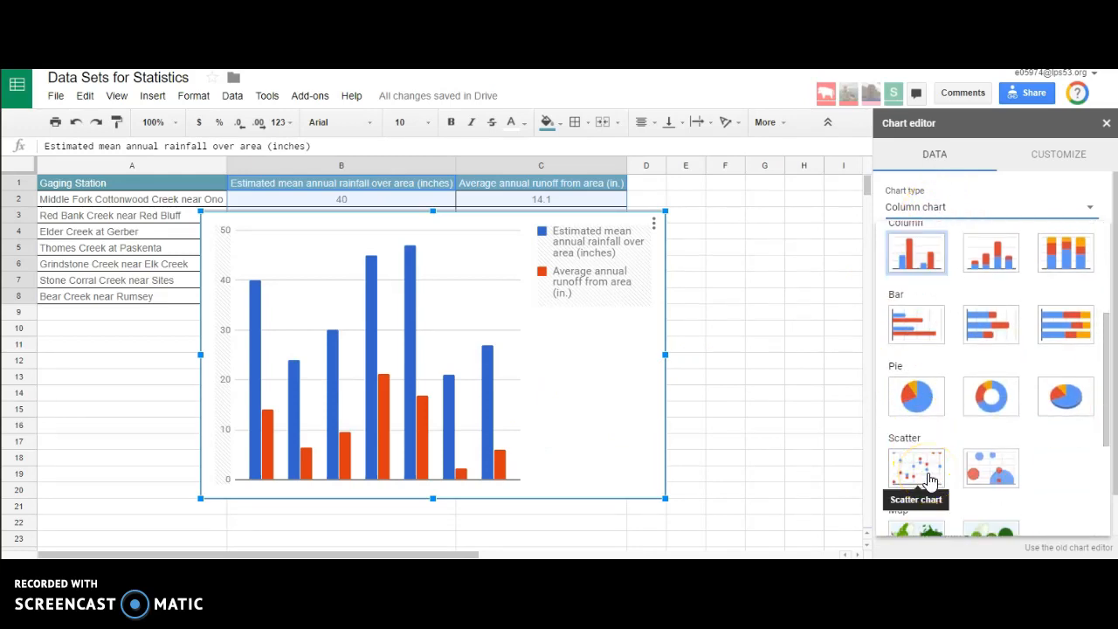
click(915, 469)
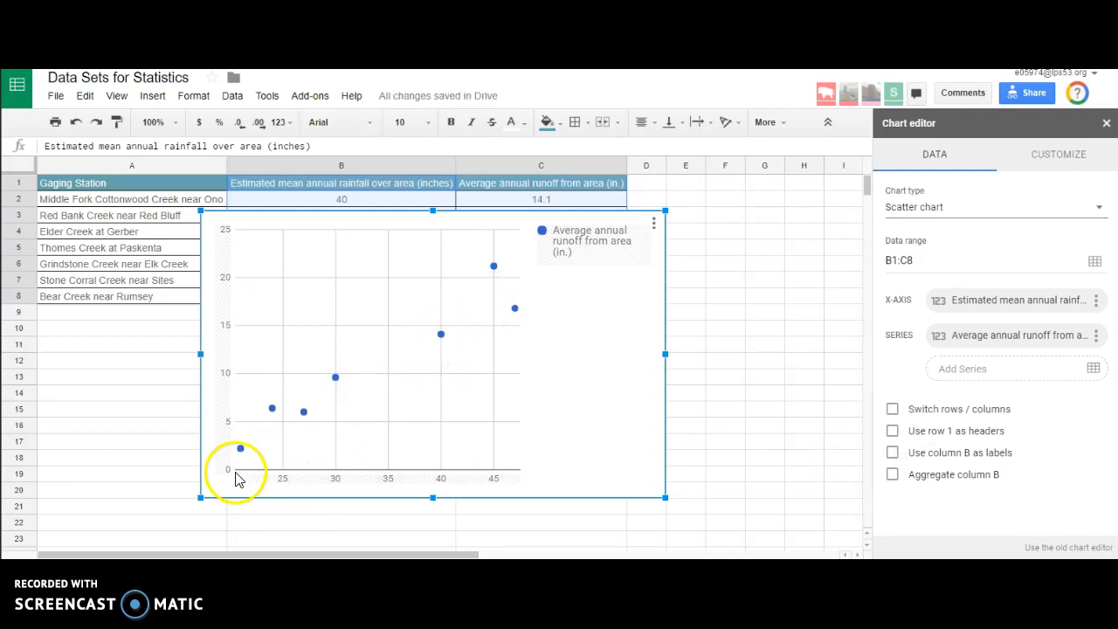
mouse_move(357, 514)
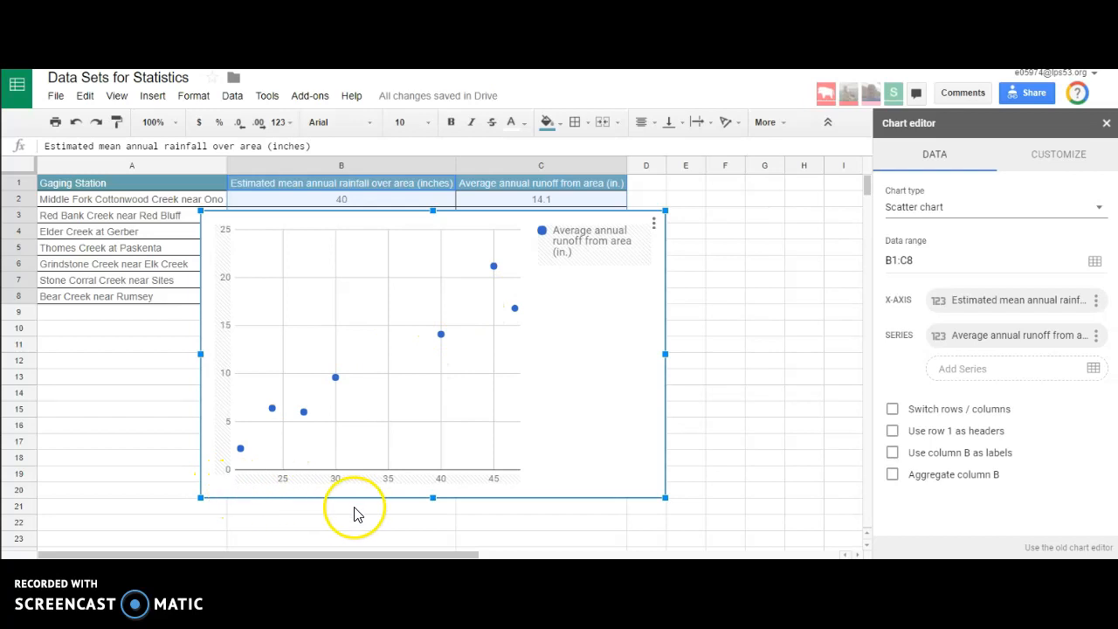
mouse_move(552, 332)
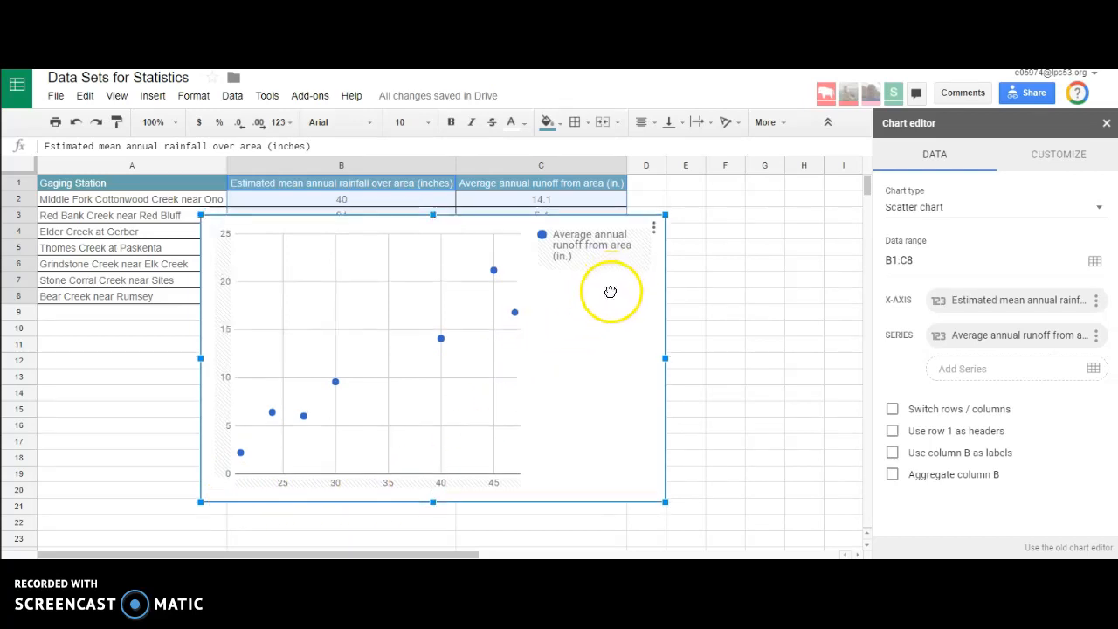
Use column B as labels and row 1 as headers for the scatter chart.
click(891, 451)
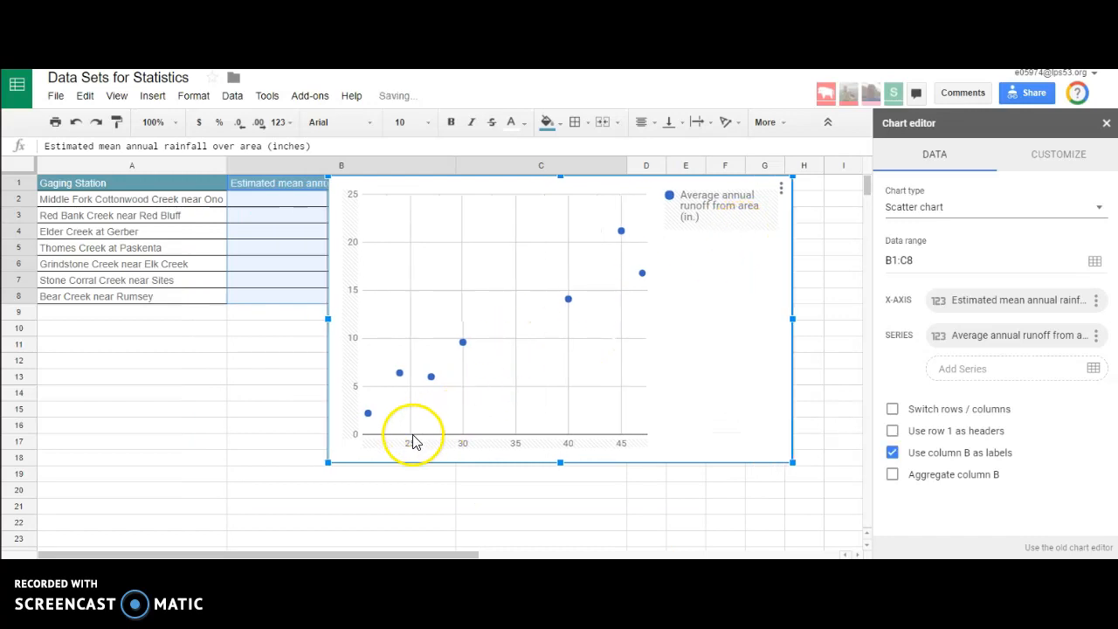
mouse_move(559, 426)
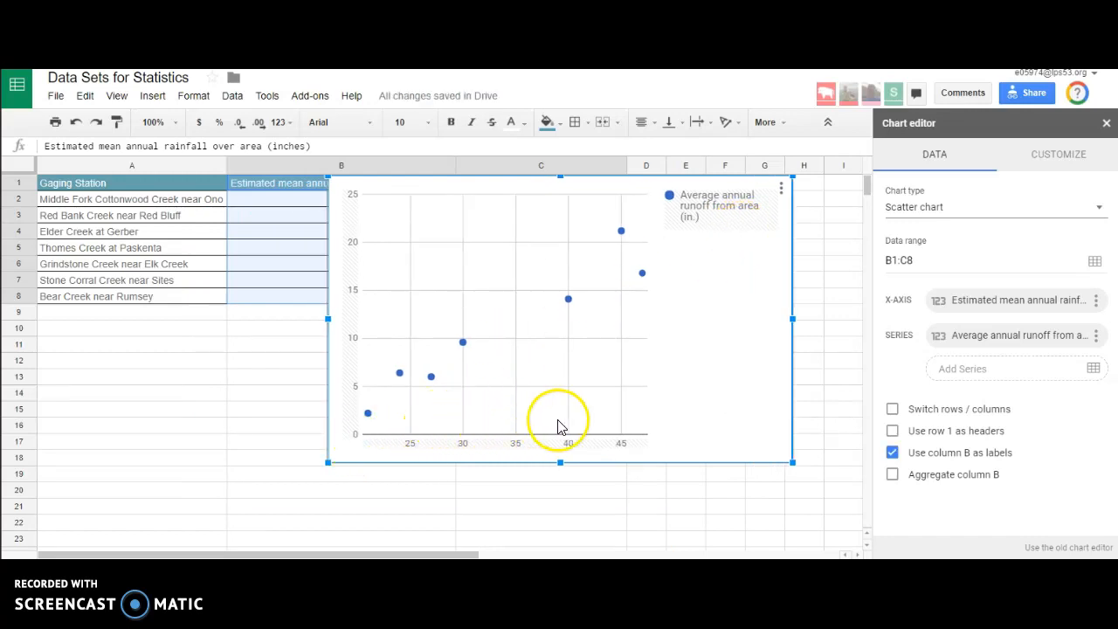
mouse_move(716, 279)
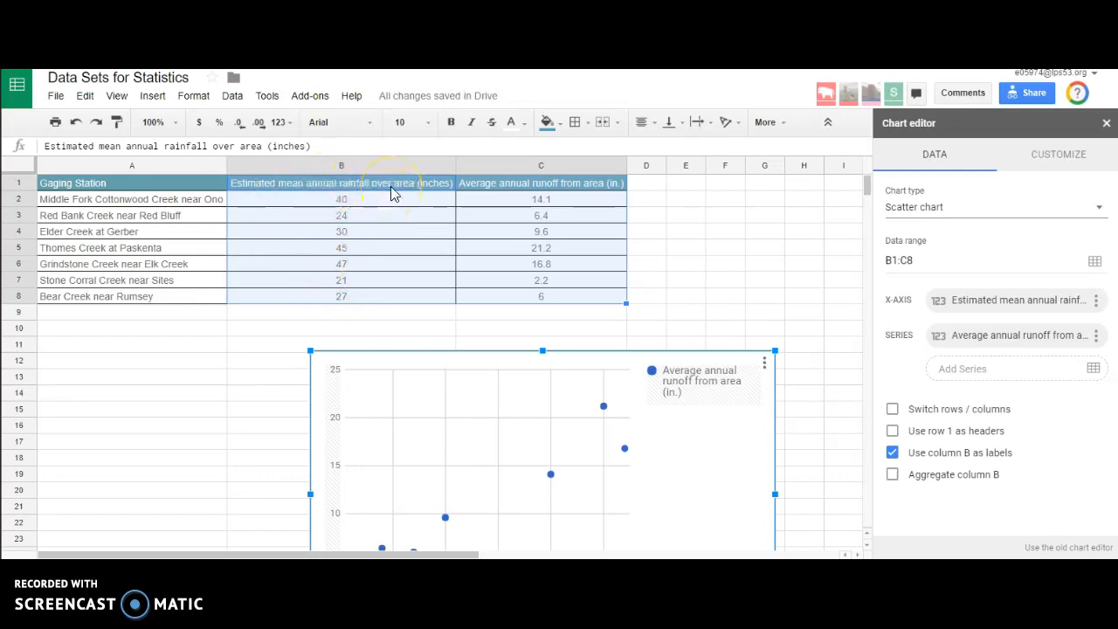
mouse_move(472, 234)
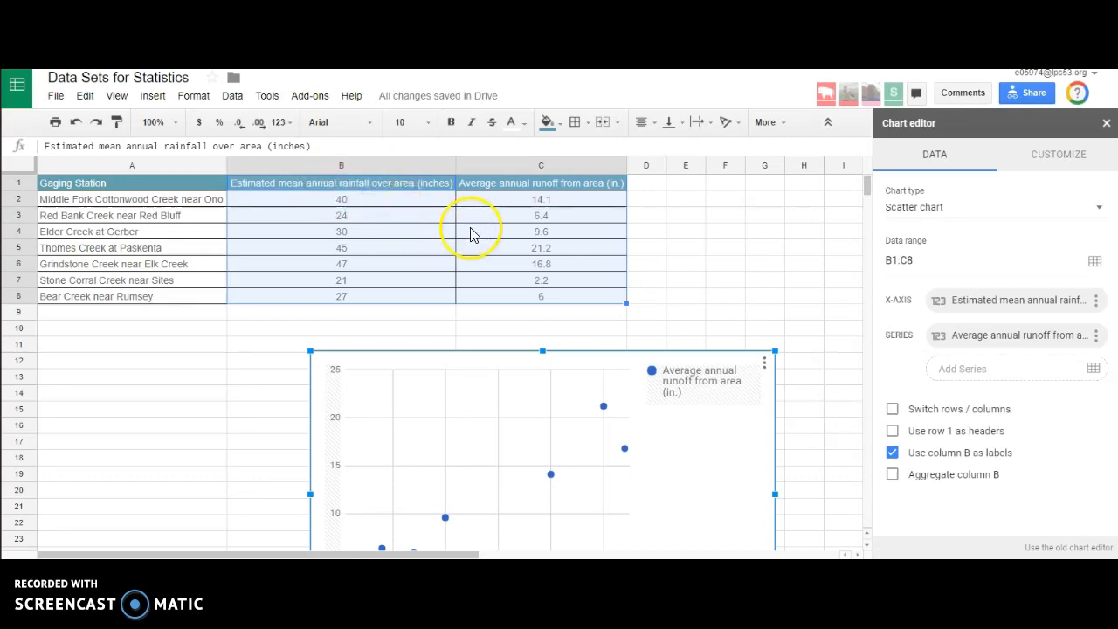
mouse_move(505, 279)
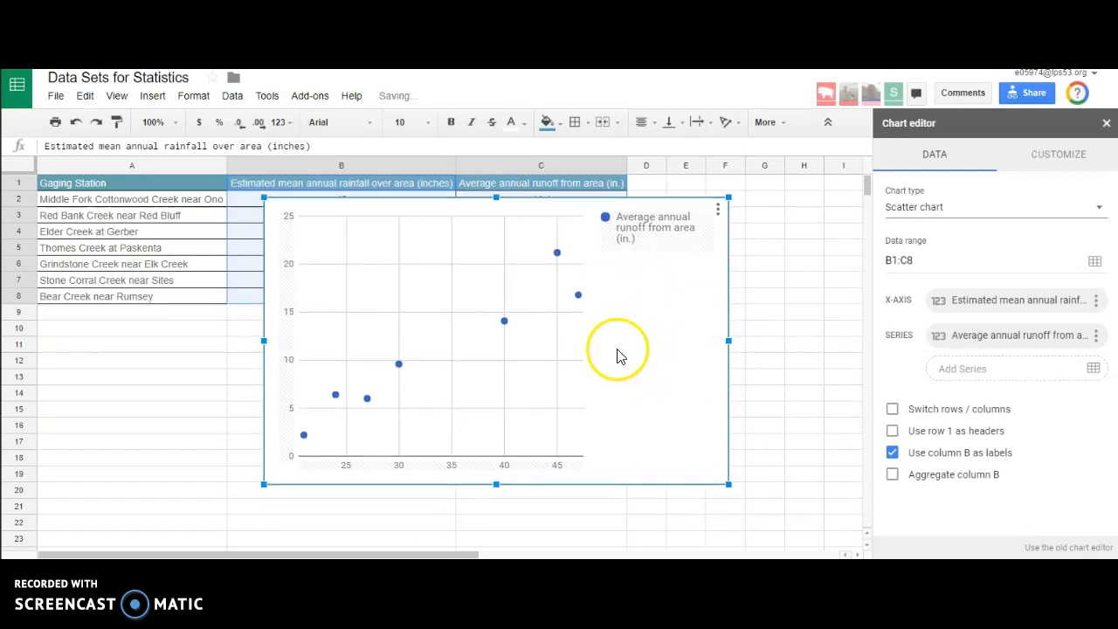
mouse_move(889, 392)
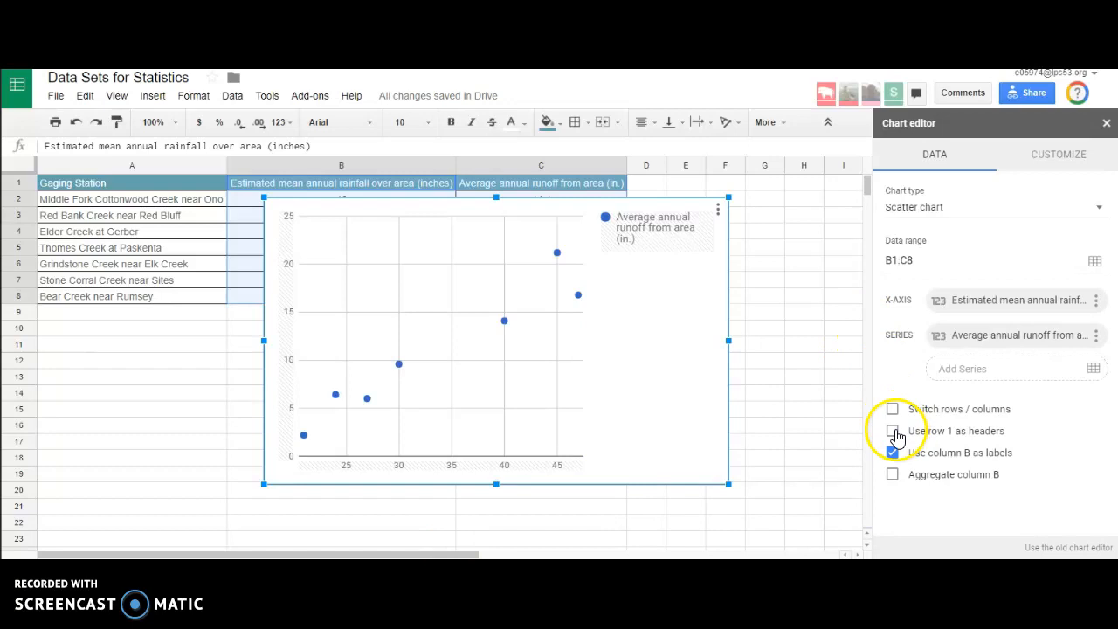
click(891, 429)
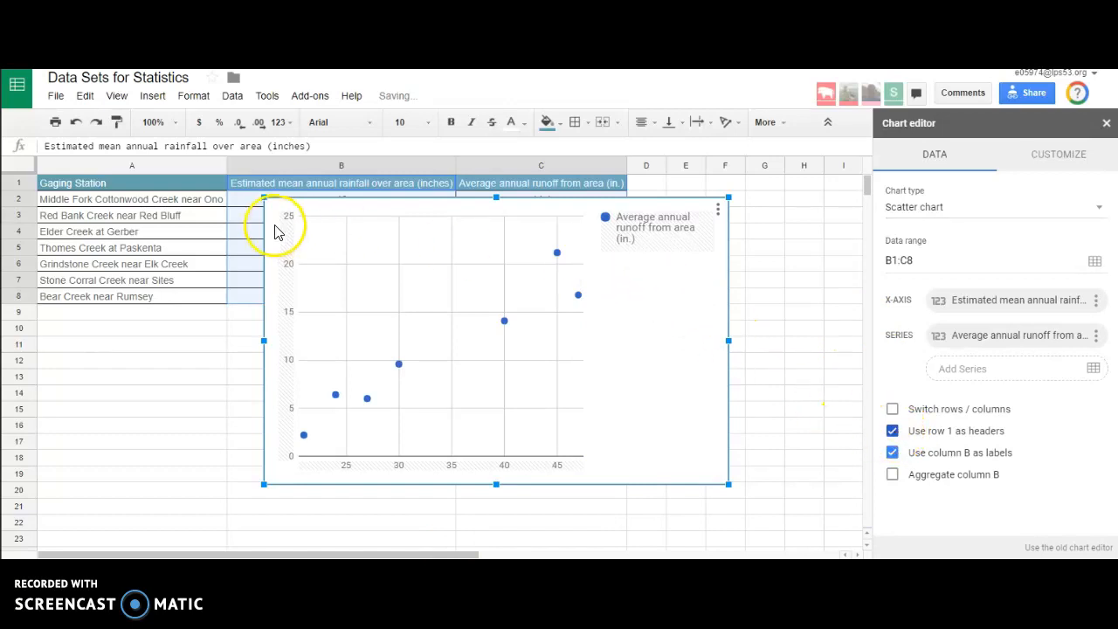
mouse_move(290, 358)
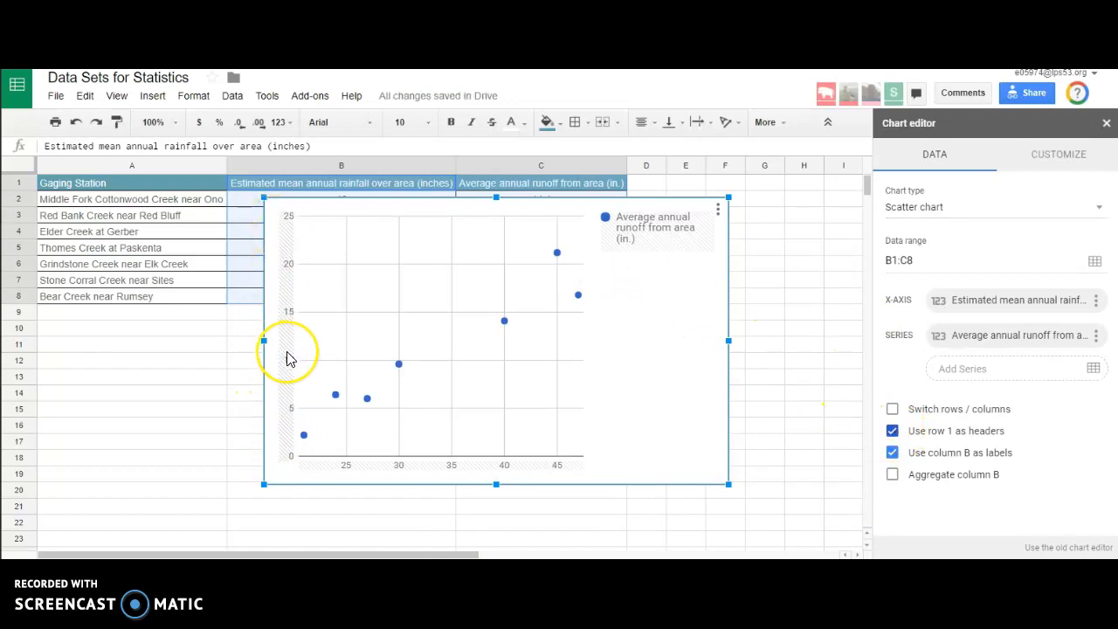
click(1058, 154)
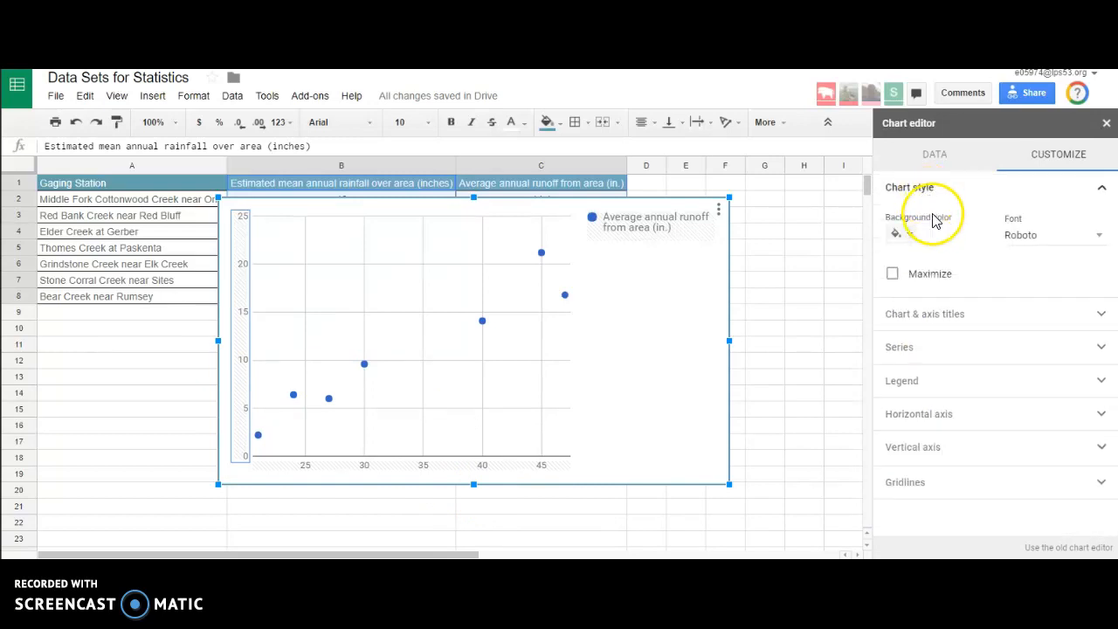
mouse_move(905, 329)
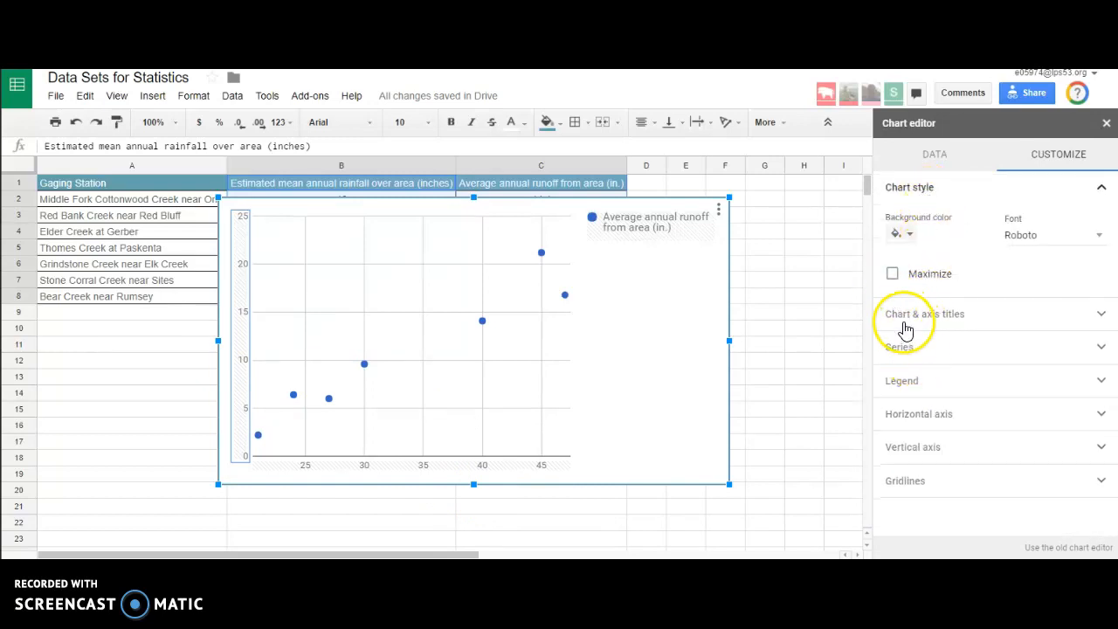
Title the chart 'Annual Rainfall vs. Runoff' under Chart & axis titles.
click(924, 315)
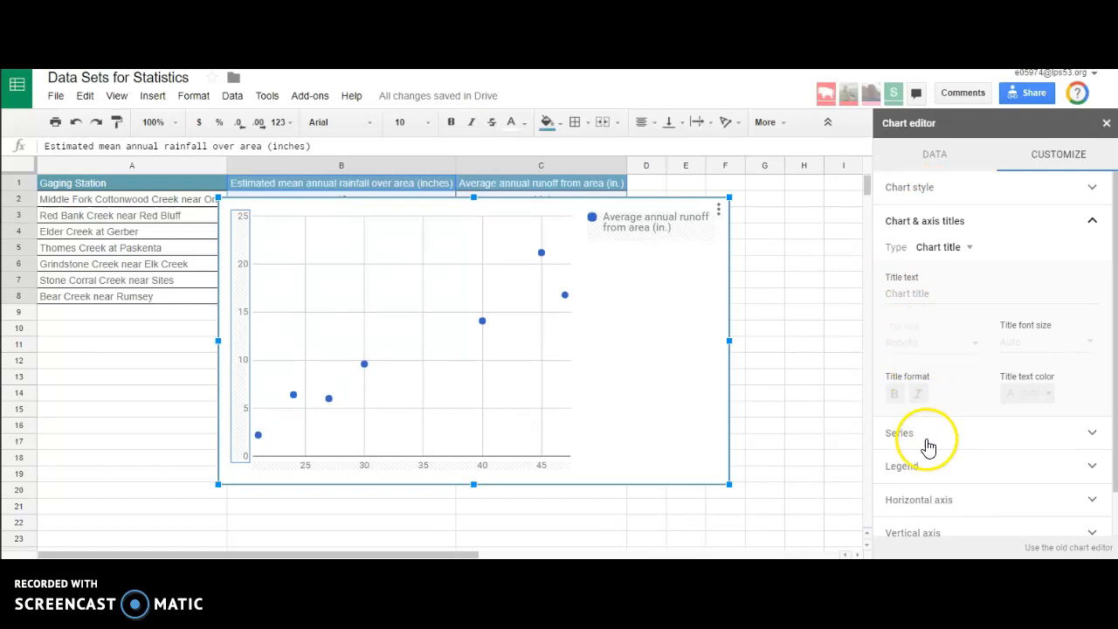
mouse_move(929, 318)
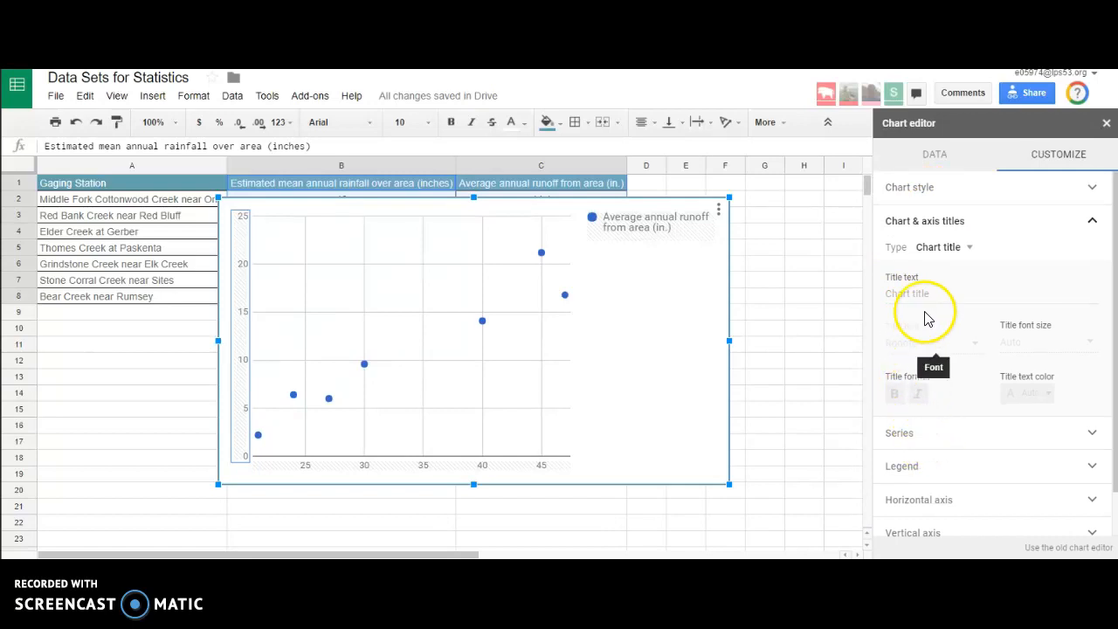
click(940, 294)
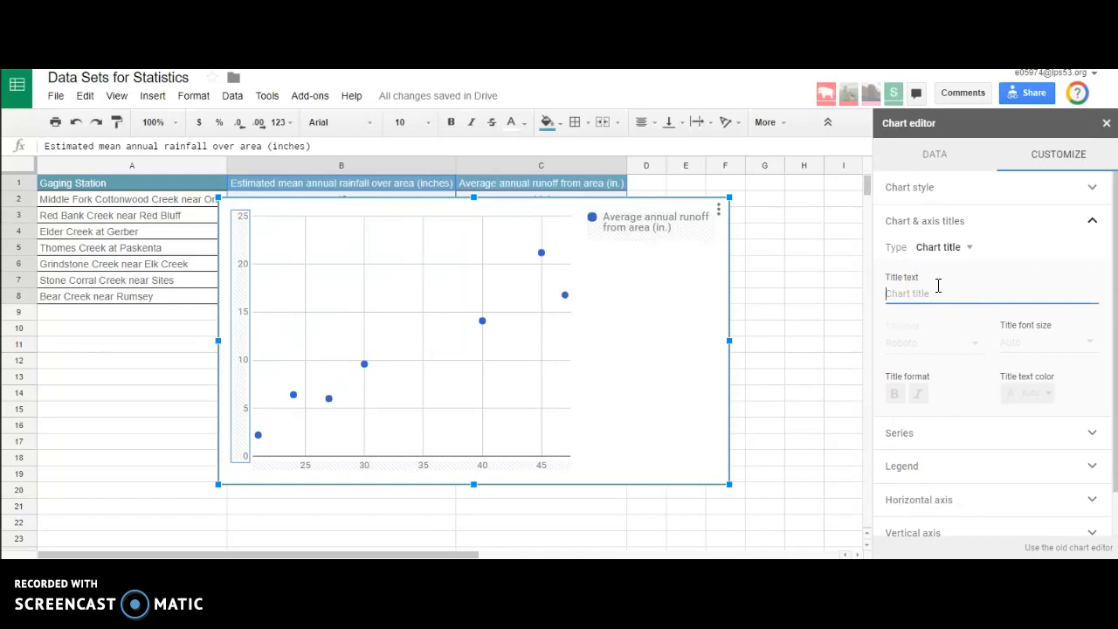
text(Annual Runoff)
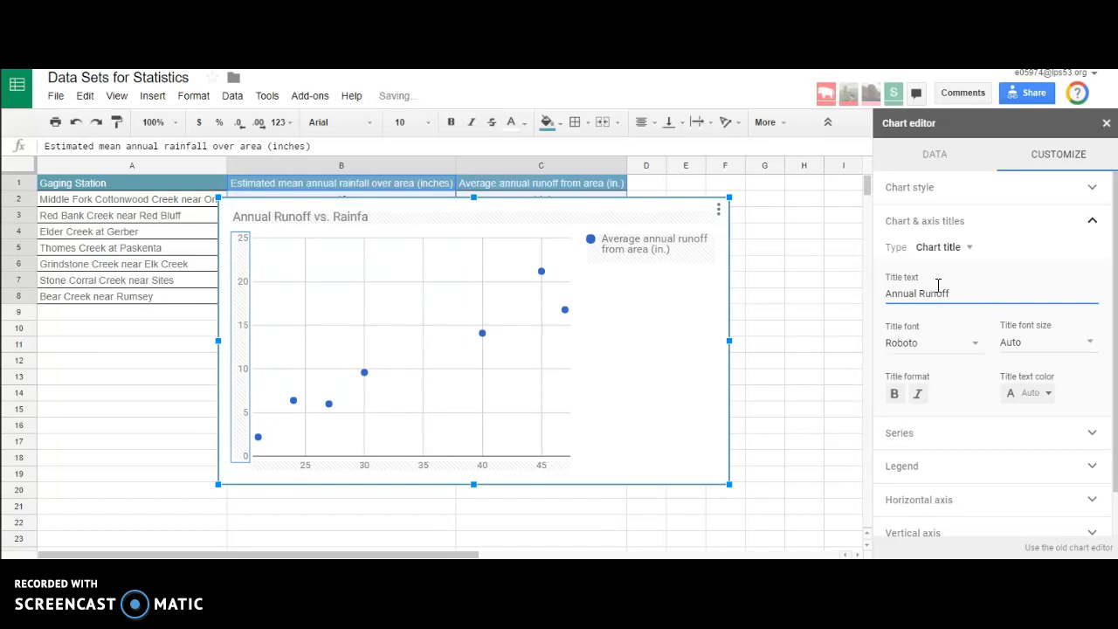
text(Annual Runoff)
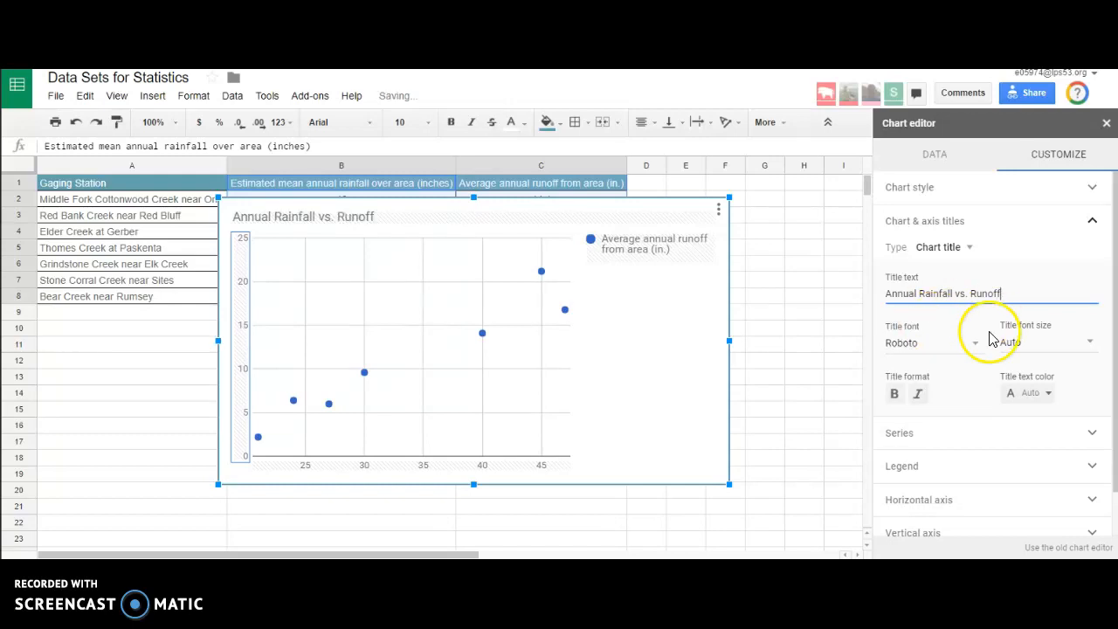
mouse_move(992, 383)
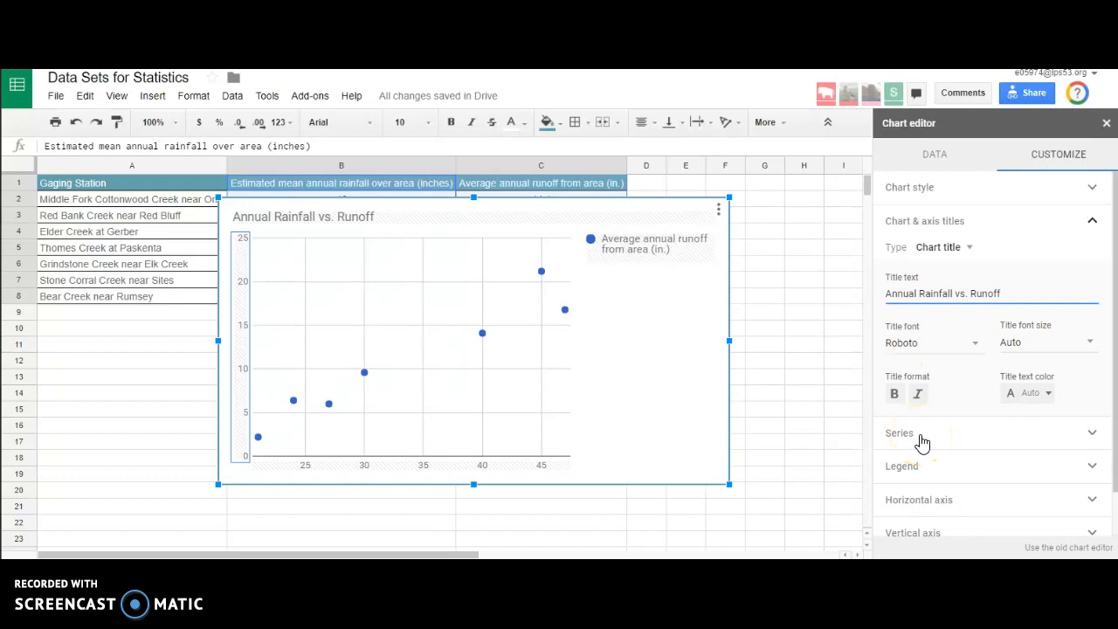
Add a linear trendline to the series labelled with its equation and showing R² = 0.922.
click(900, 433)
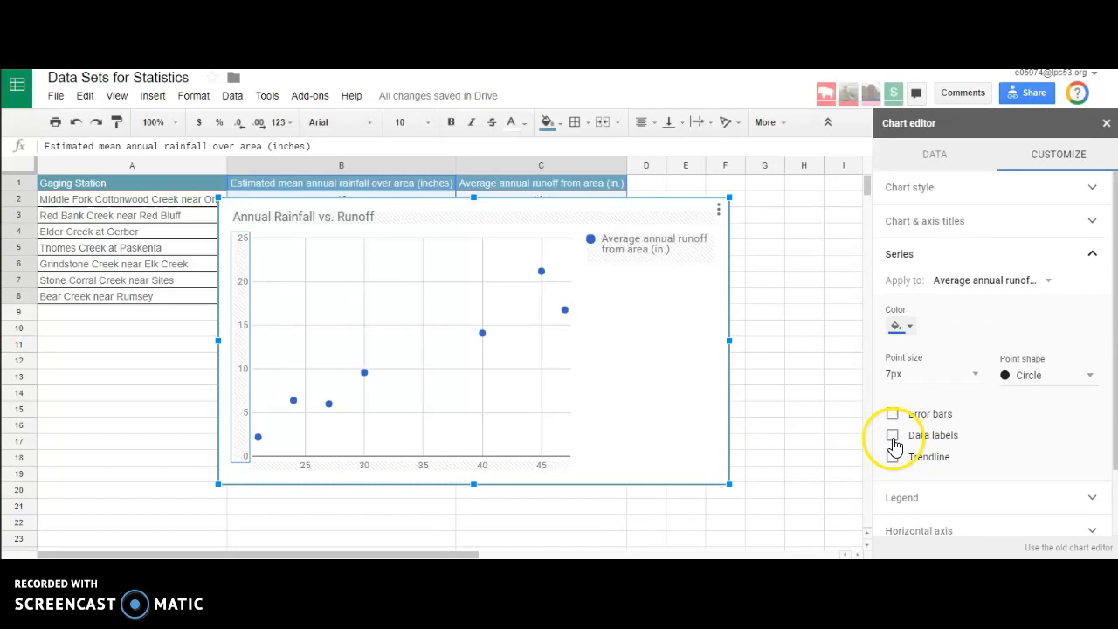
click(891, 456)
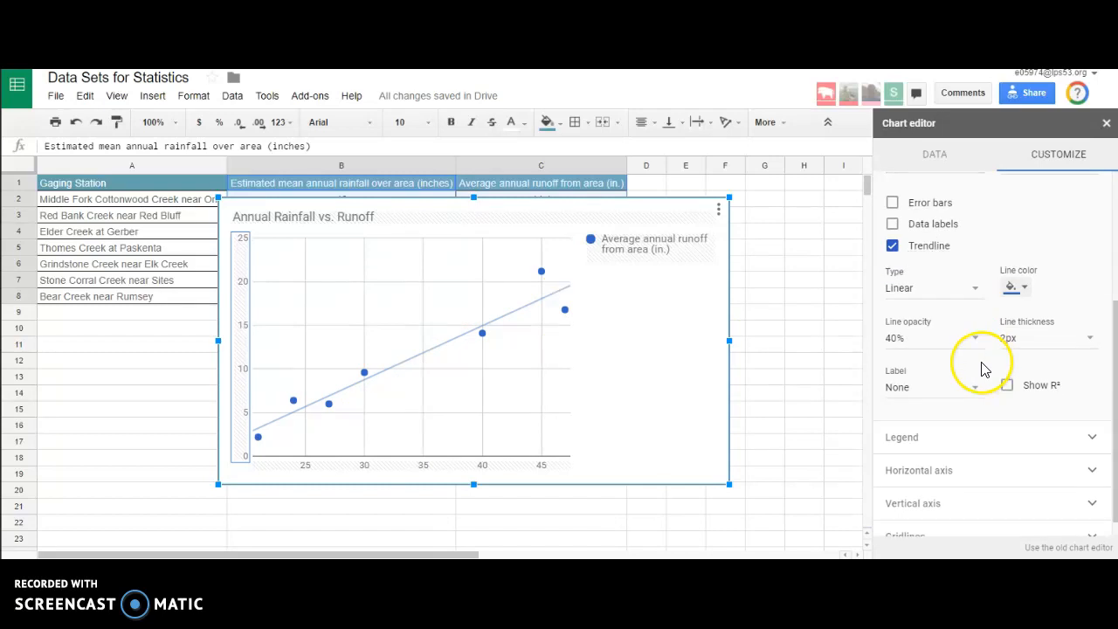
click(930, 288)
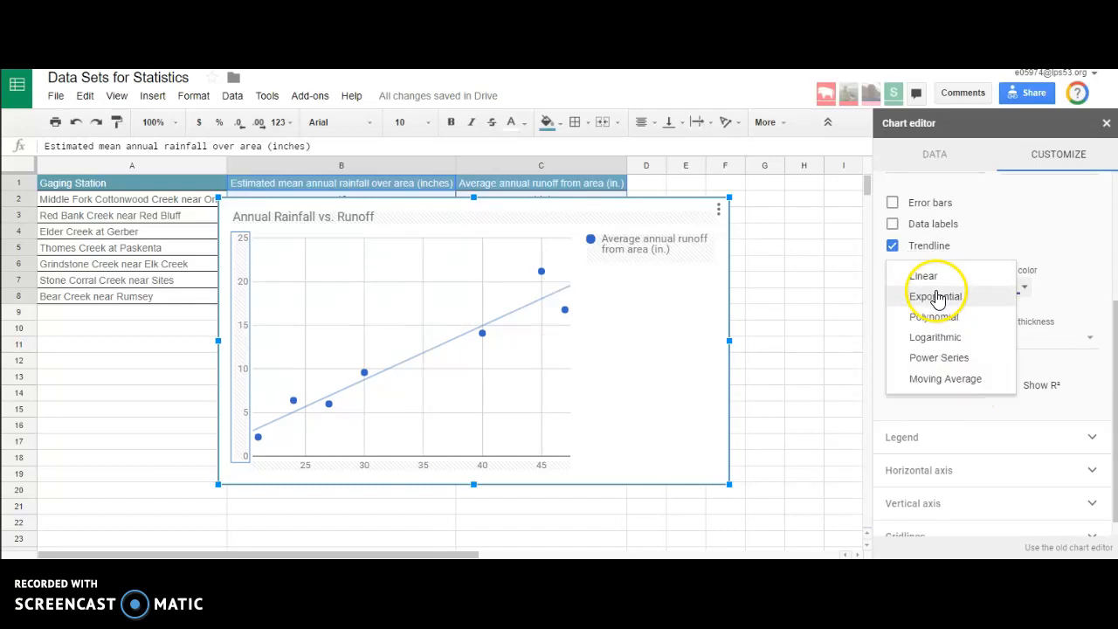
click(925, 276)
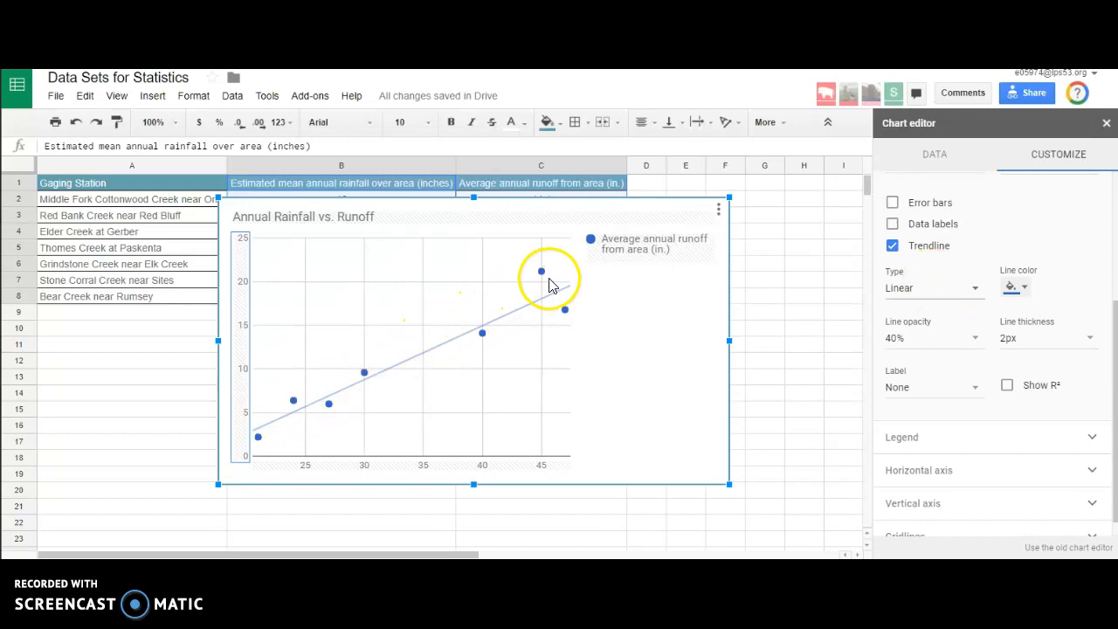
click(933, 388)
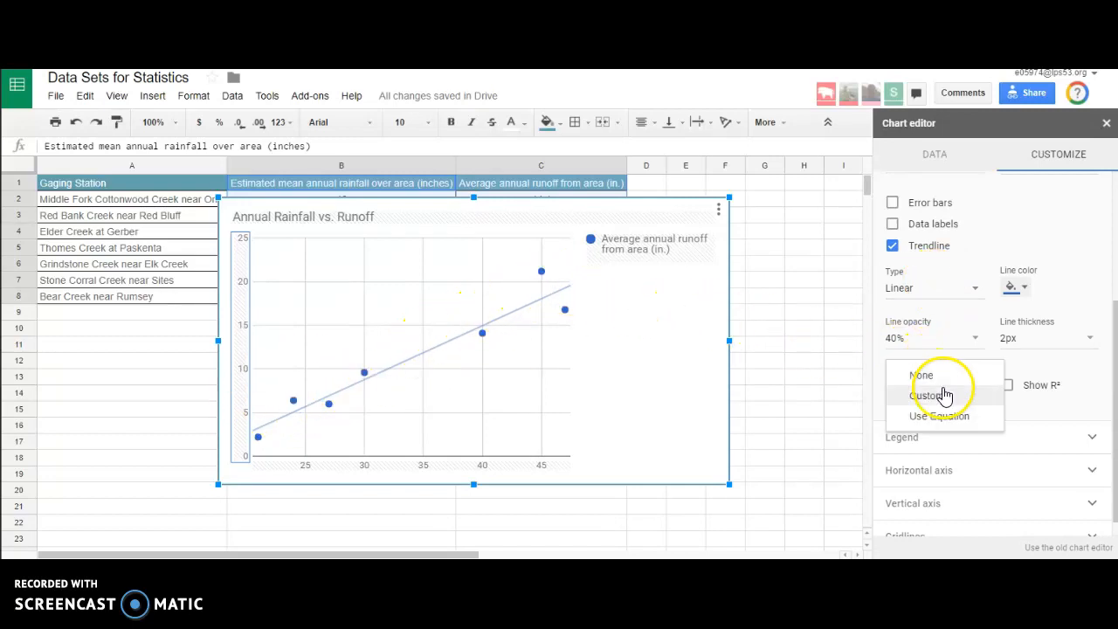
click(938, 416)
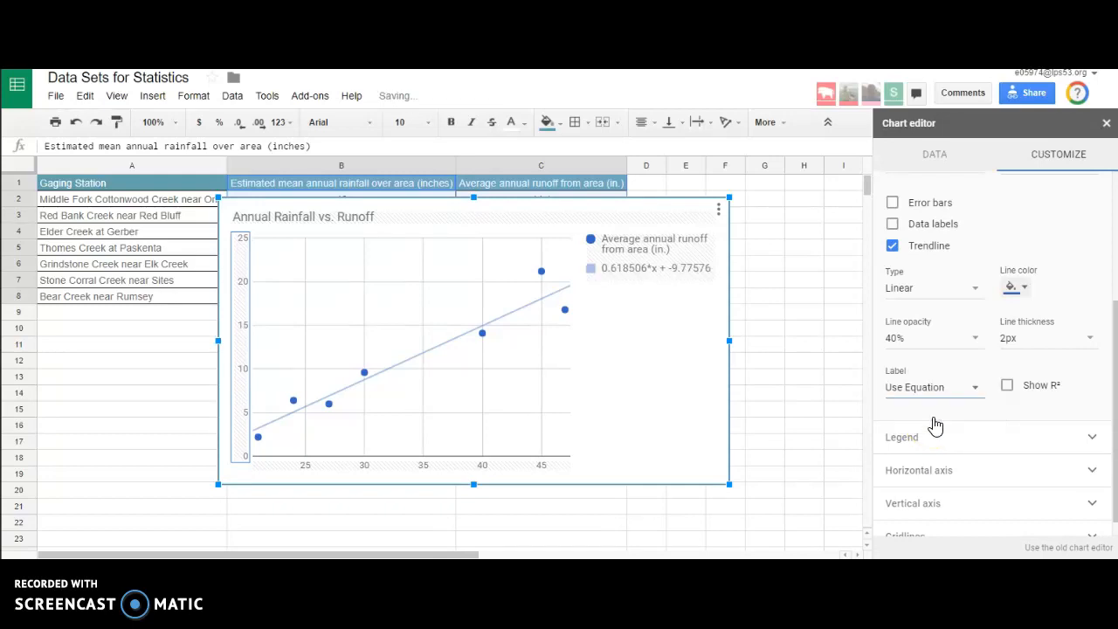
mouse_move(995, 433)
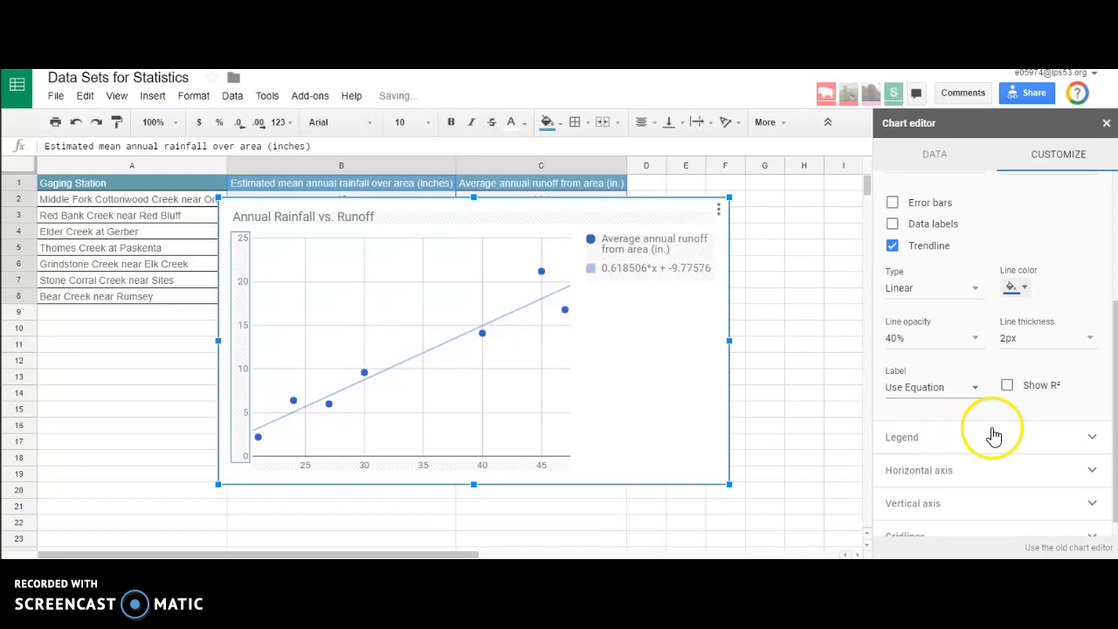
click(1006, 384)
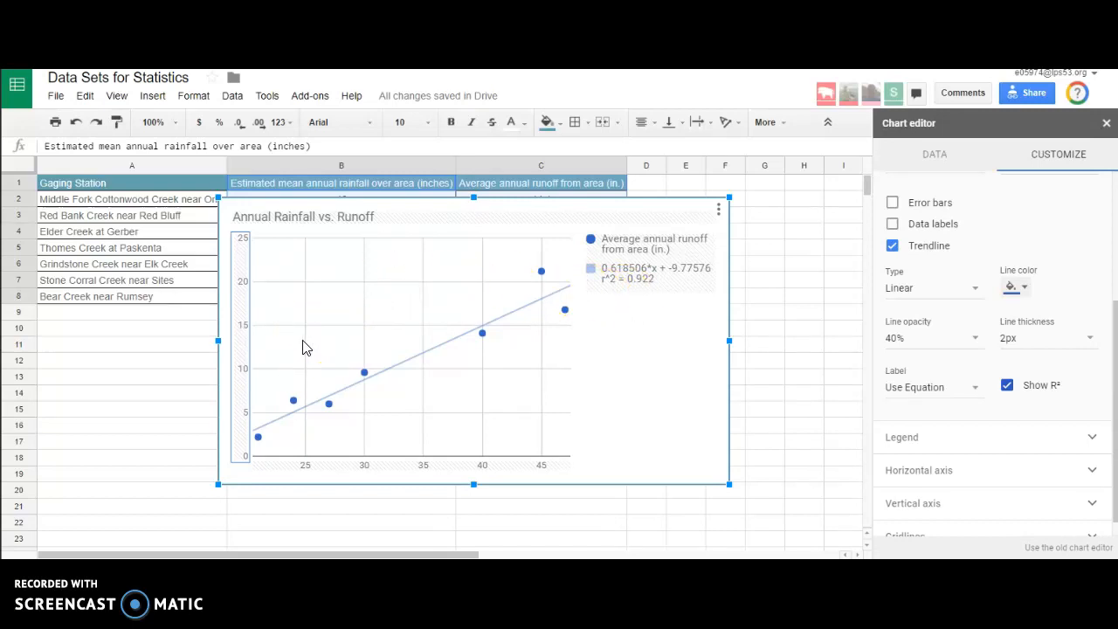
mouse_move(716, 328)
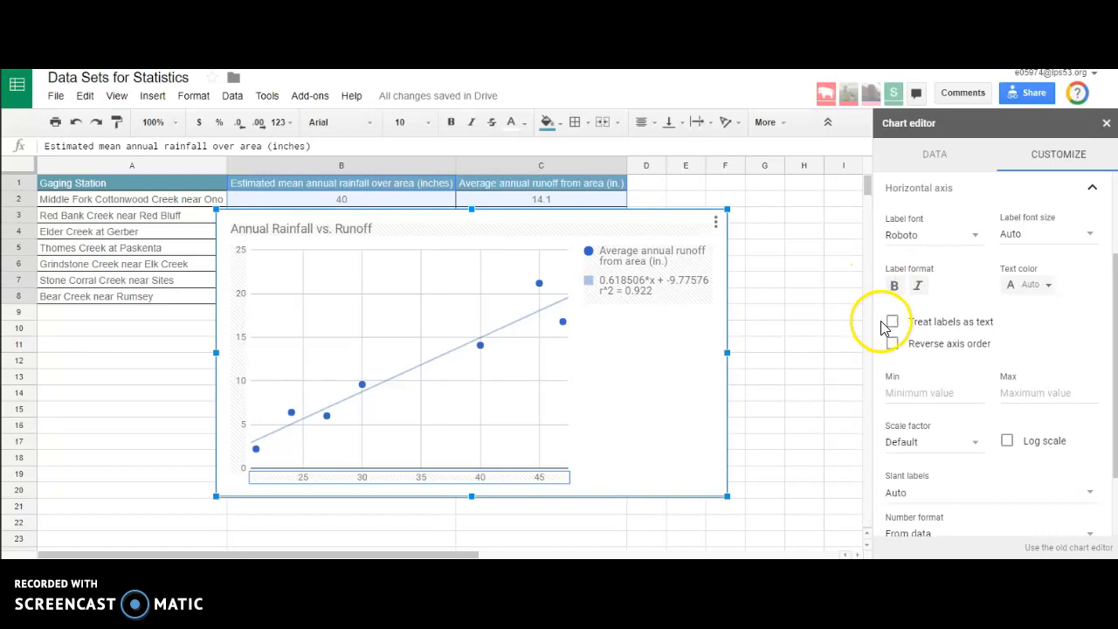
click(891, 322)
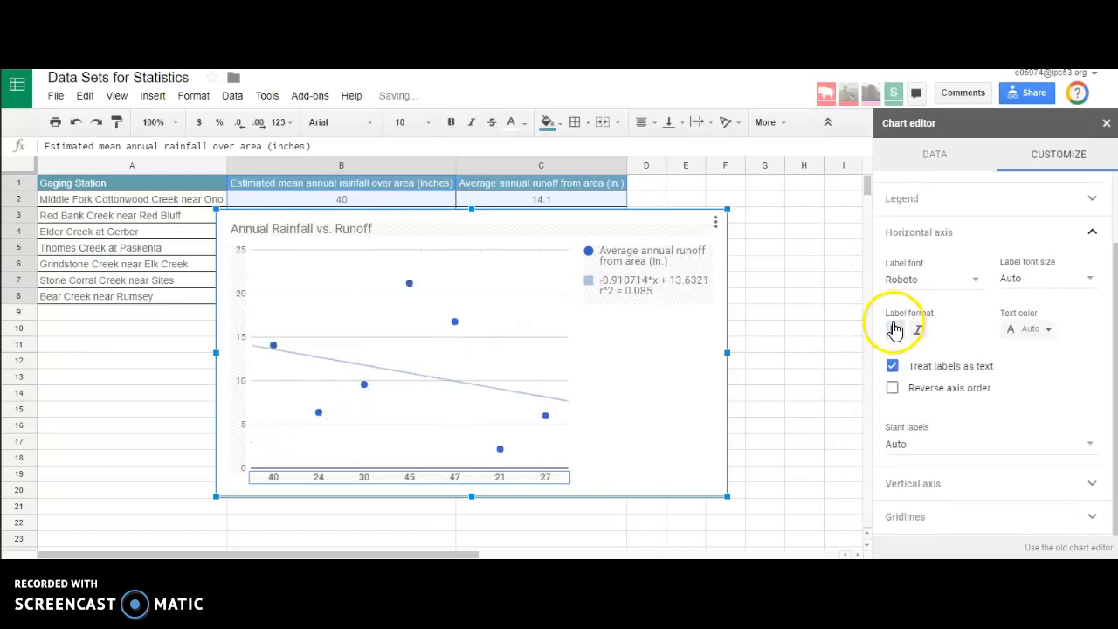
click(891, 365)
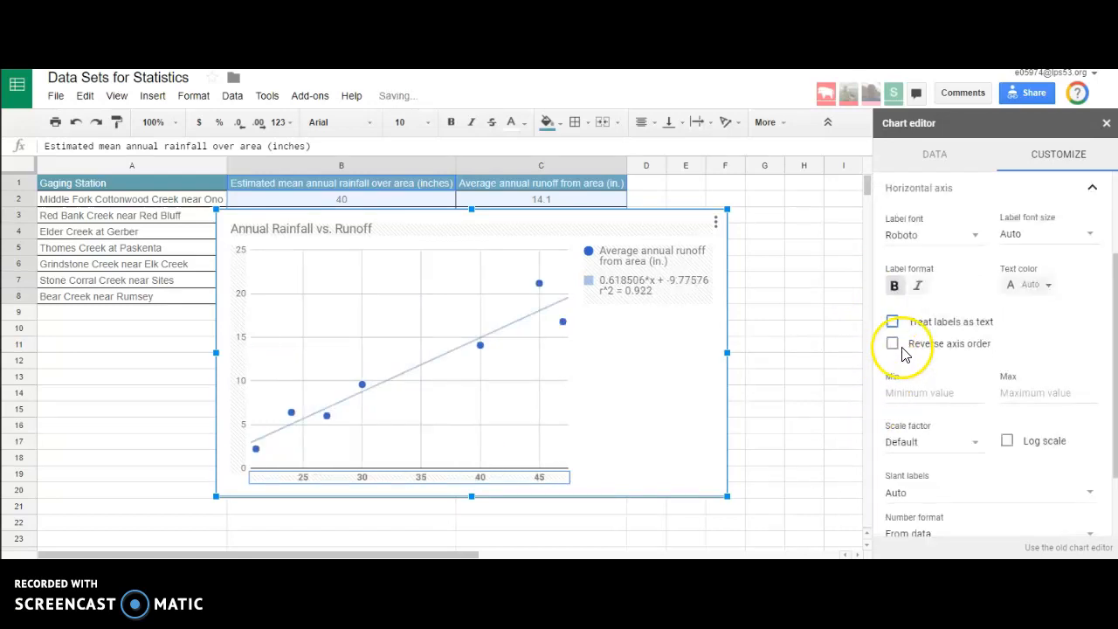
scroll(down, 3)
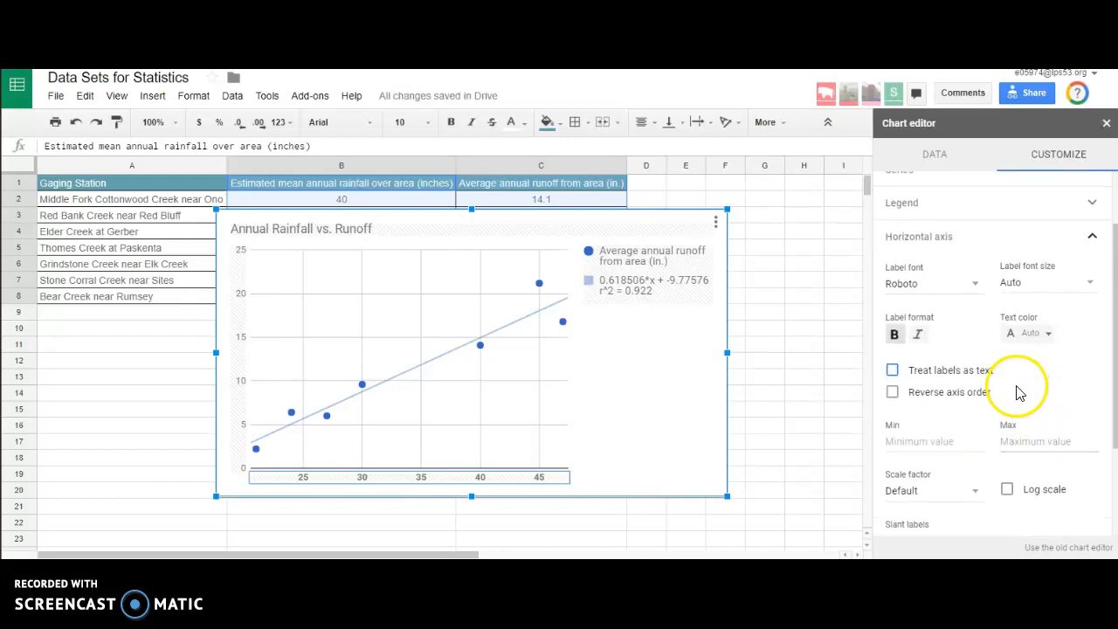
click(919, 236)
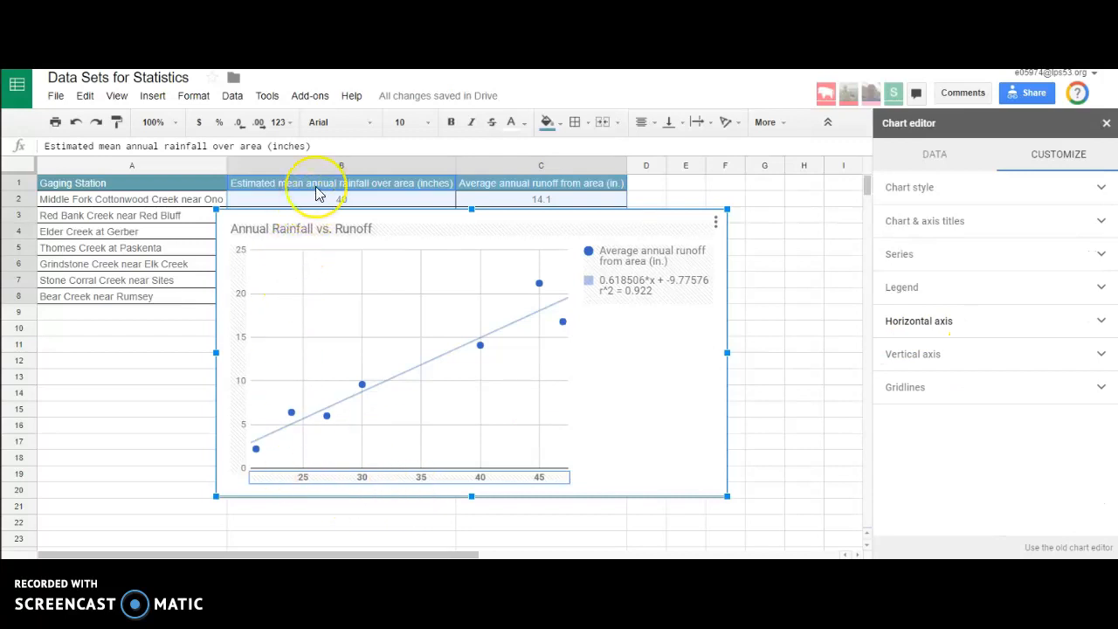
Close the chart editor and widen the chart so the legend and equation fit.
click(542, 184)
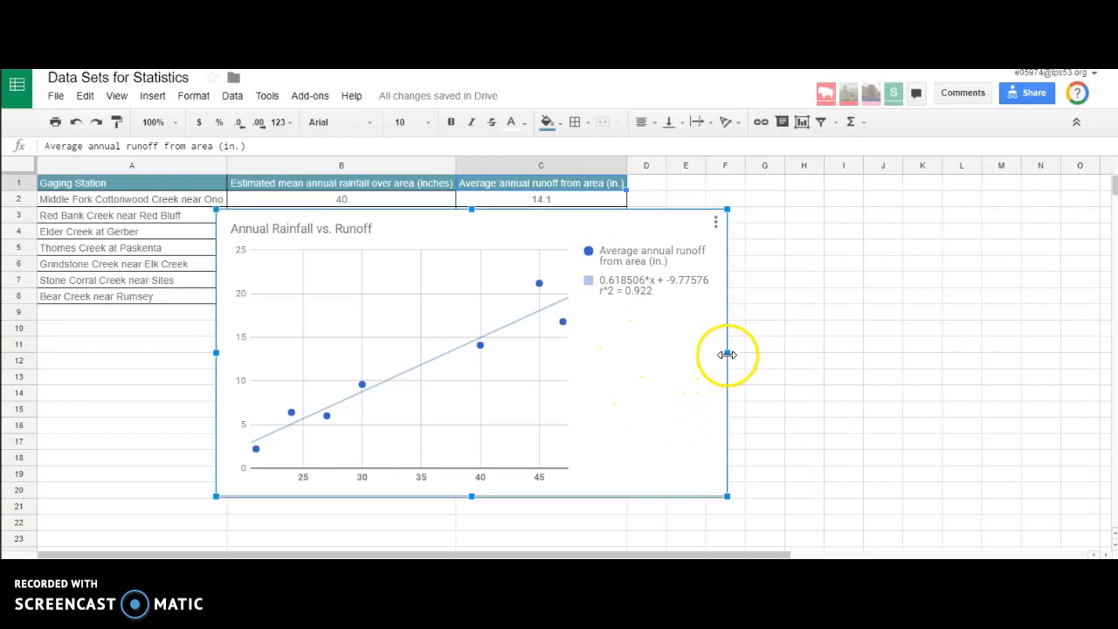
drag(727, 355, 867, 355)
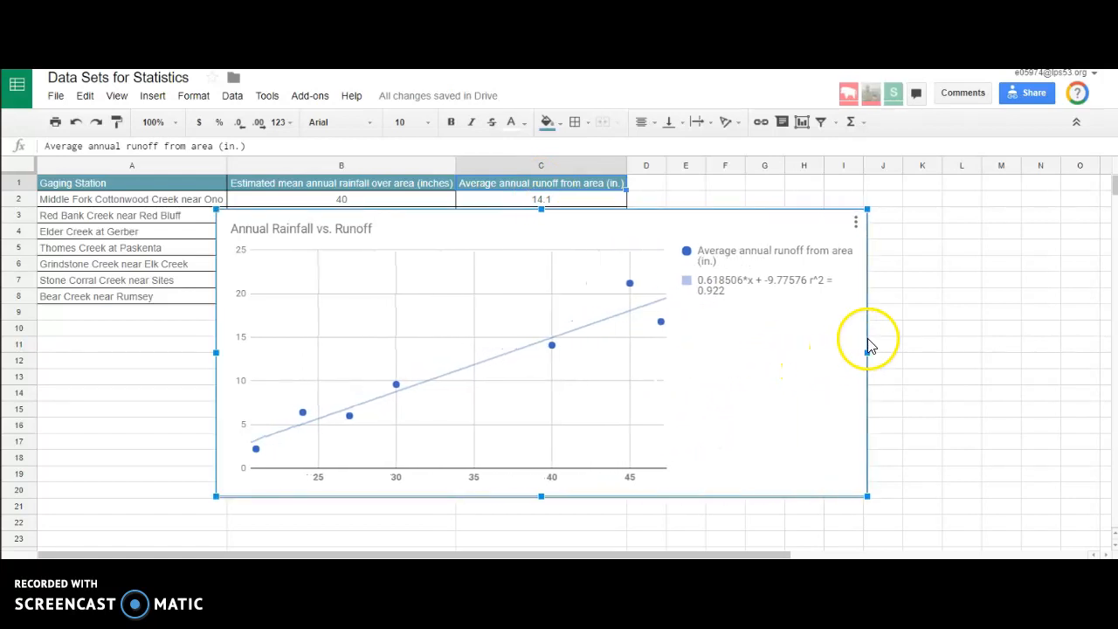